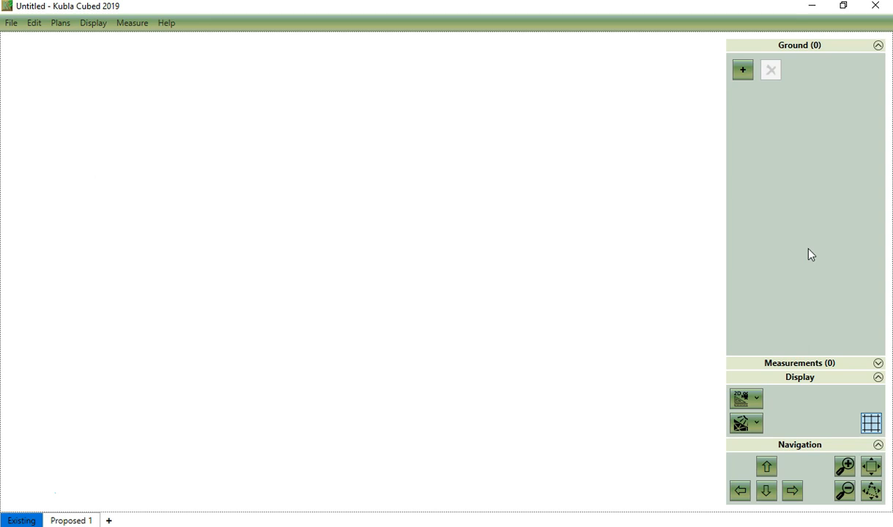
- Add a new Triangle Surface to the Ground panel, opening the load-from-file dialog
left_click(742, 70)
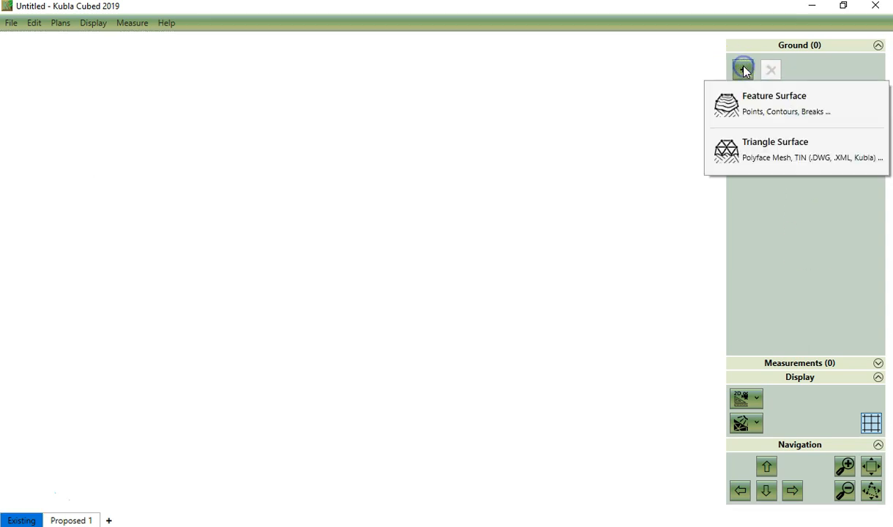
left_click(775, 149)
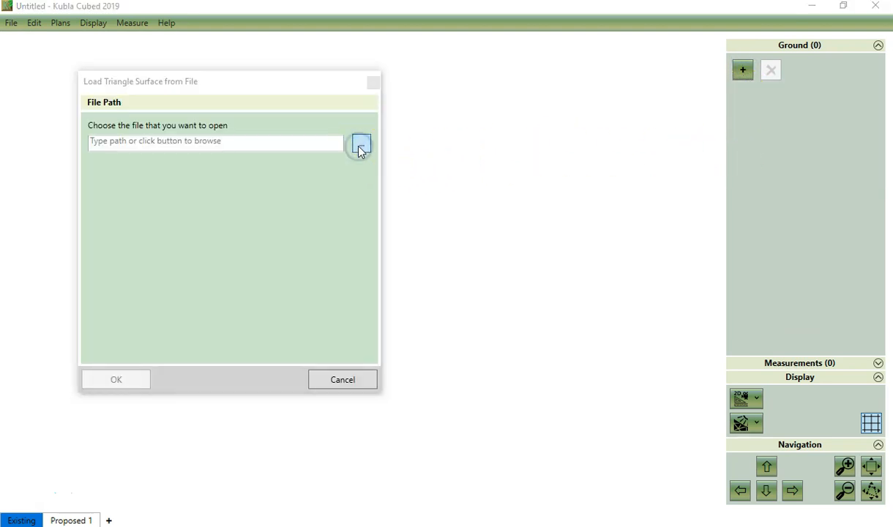
- Load the Topsoil Stripping surface from Triangle Surface Example.kcp as existing ground
left_click(360, 143)
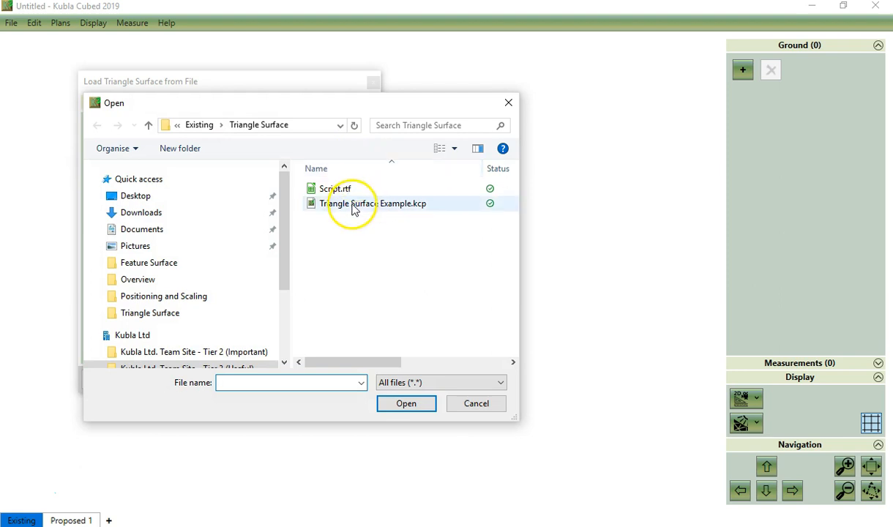
left_click(406, 403)
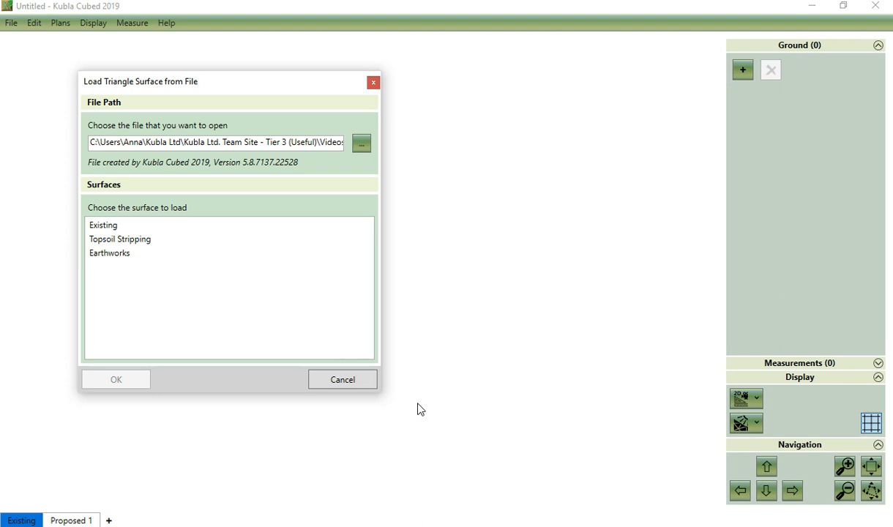
left_click(119, 238)
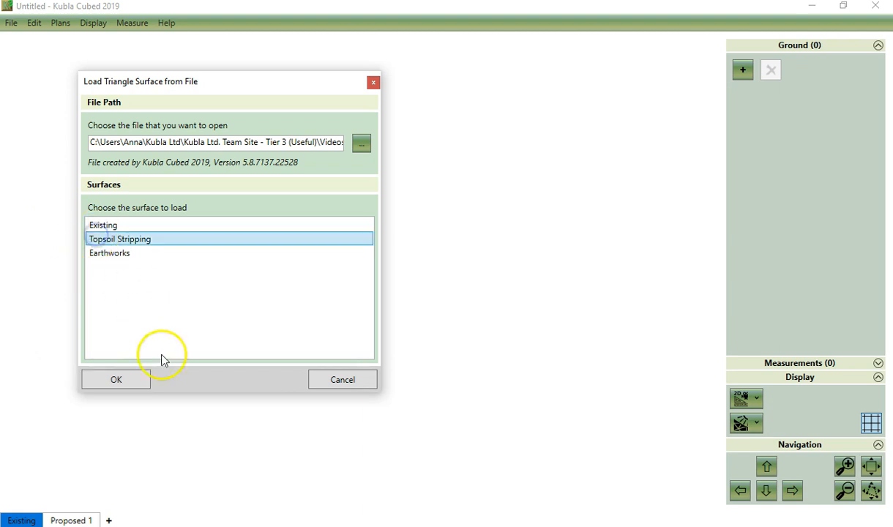
left_click(115, 379)
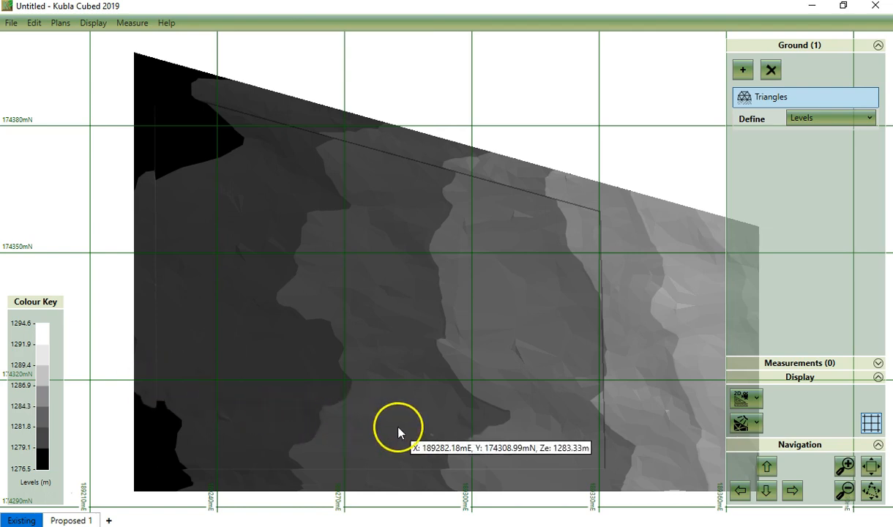
mouse_move(457, 415)
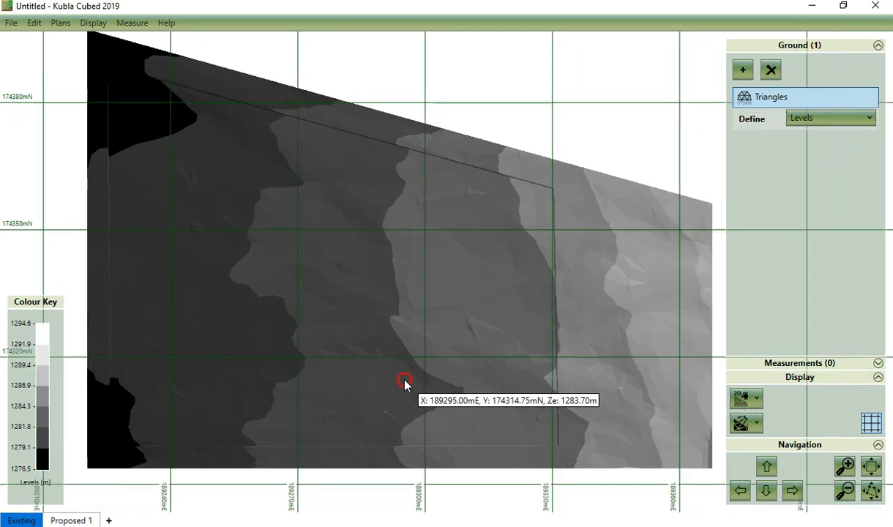
- Switch the Display view to 3D Orbit View to see the Topsoil Stripping ground
left_click(757, 398)
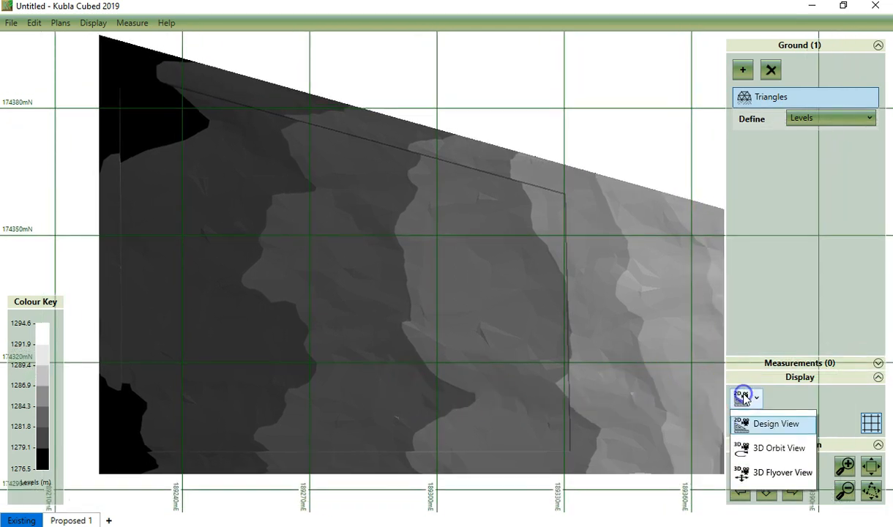
left_click(779, 447)
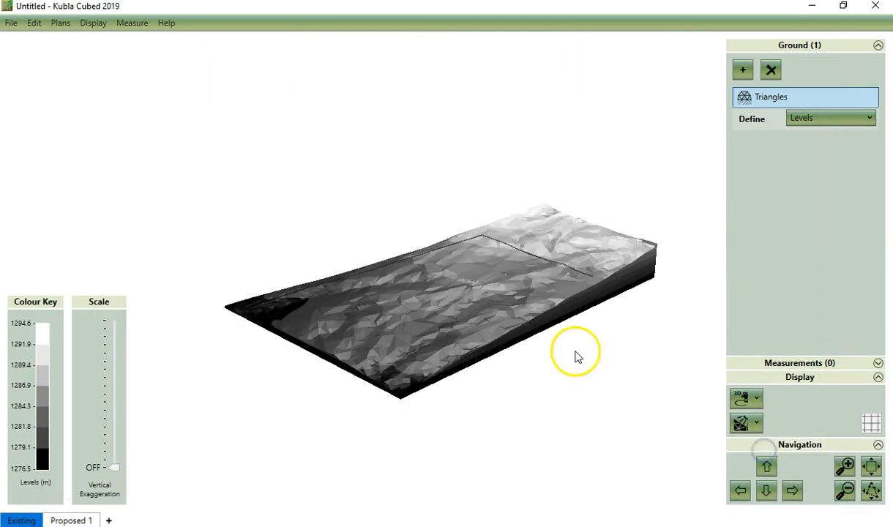